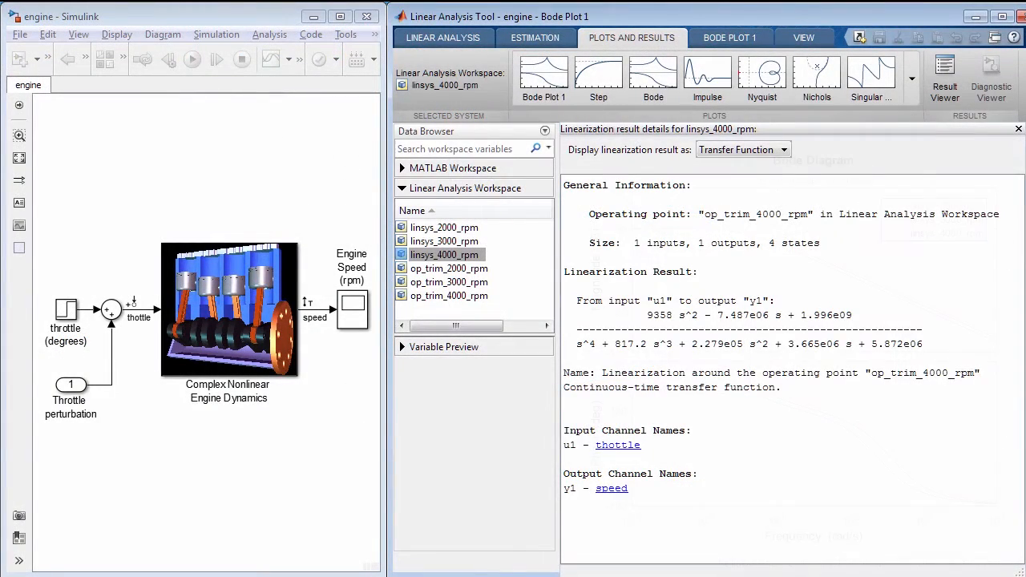
# Display linsys_4000_rpm as a transfer function linearized around op_trim_4000_rpm.
pyautogui.click(543, 72)
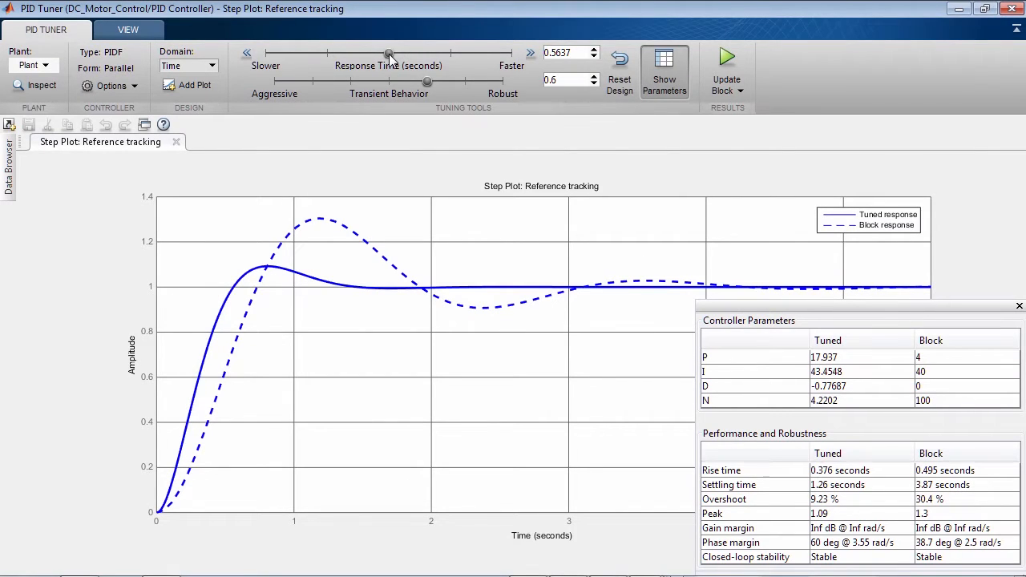
# Drag the Response Time slider toward Faster for a 0.112 s rise time and 7.33% overshoot.
pyautogui.moveTo(388, 56); pyautogui.dragTo(408, 56)
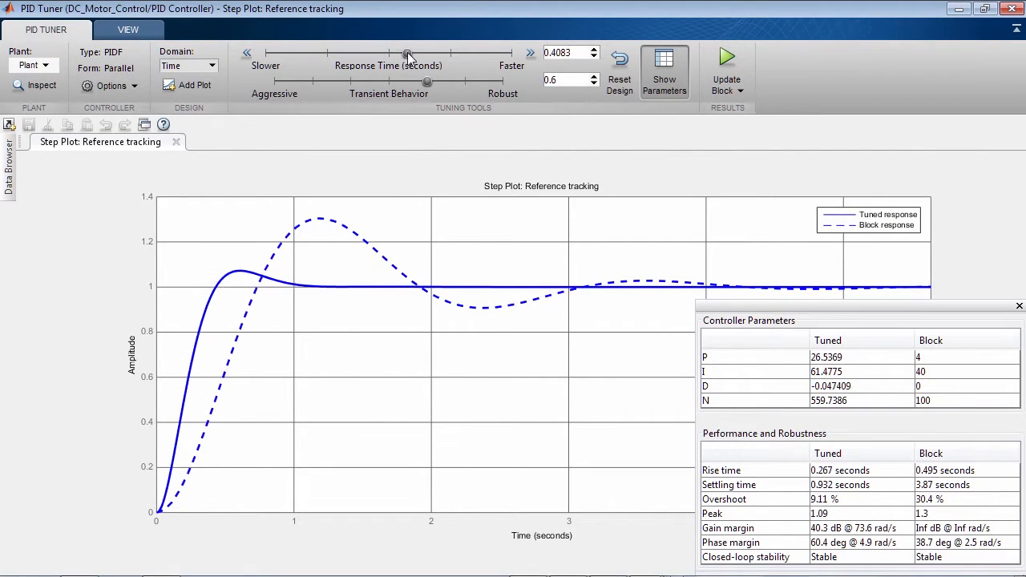
pyautogui.moveTo(407, 58); pyautogui.dragTo(457, 57)
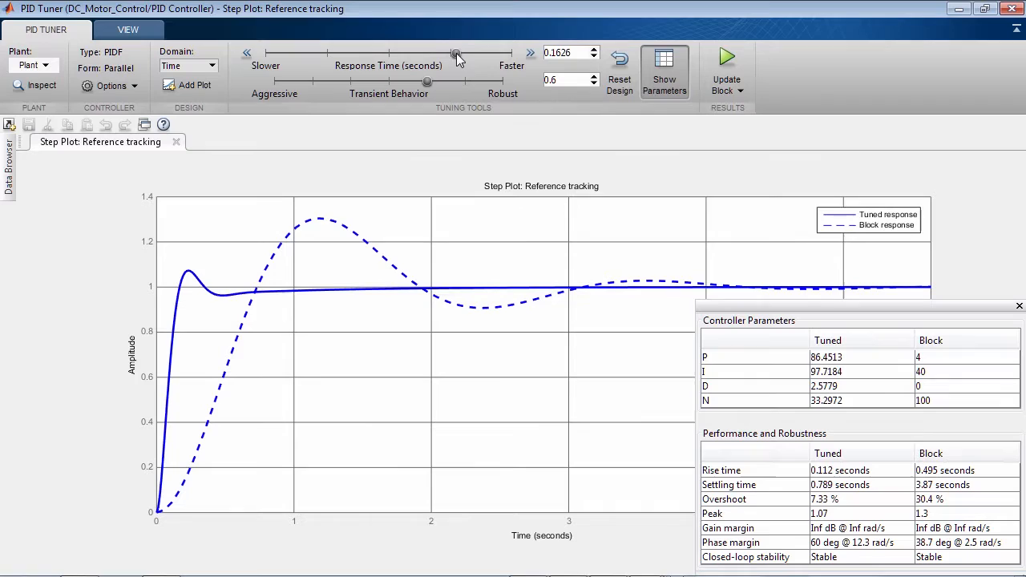
pyautogui.moveTo(457, 54); pyautogui.dragTo(471, 54)
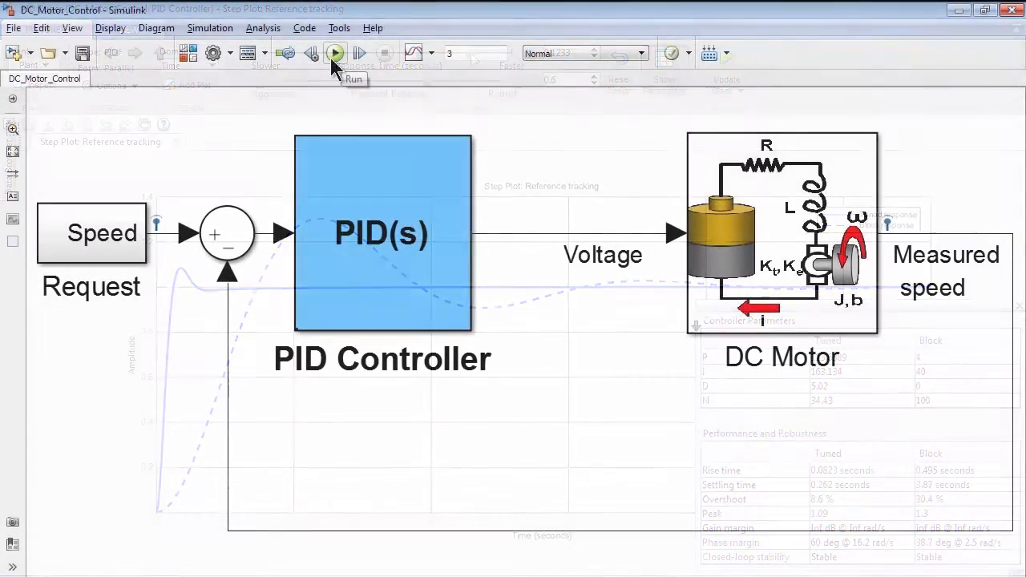
# Simulate the DC_Motor_Control model with its tuned PID Controller.
pyautogui.click(333, 53)
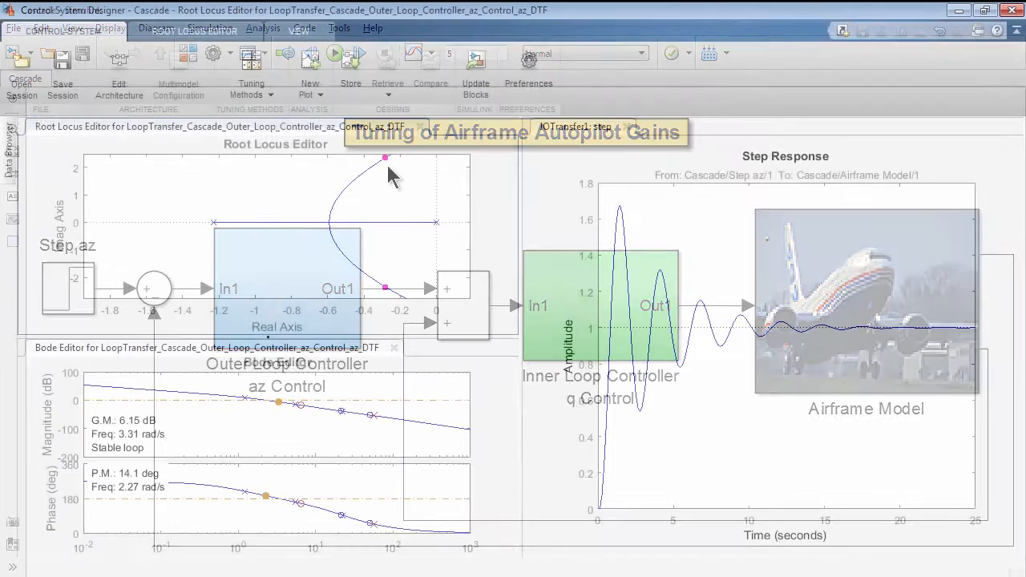
# Drag the closed-loop poles along the root locus to reach 11.8 dB gain and 28.3 deg phase margins.
pyautogui.moveTo(384, 157); pyautogui.dragTo(359, 177)
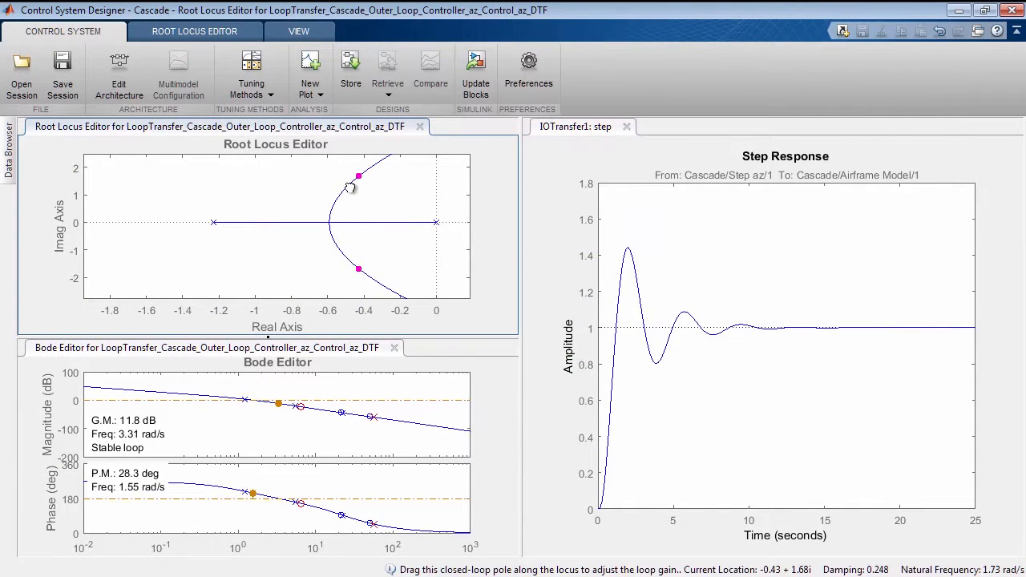
pyautogui.moveTo(359, 175); pyautogui.dragTo(330, 215)
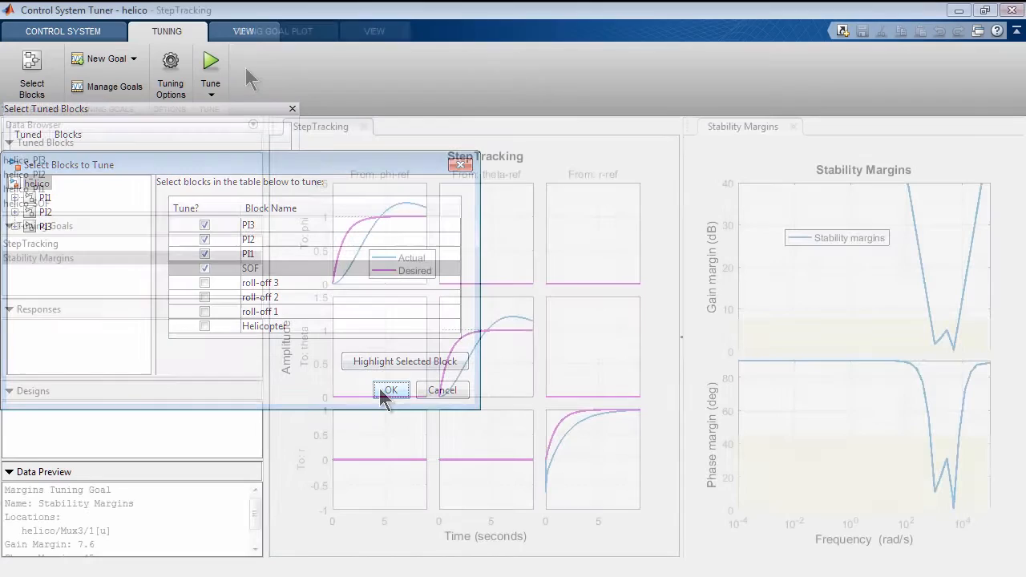
# Confirm PI3, PI2, PI1 and SOF as tuned blocks and tune them against StepTracking and Stability Margins.
pyautogui.click(391, 390)
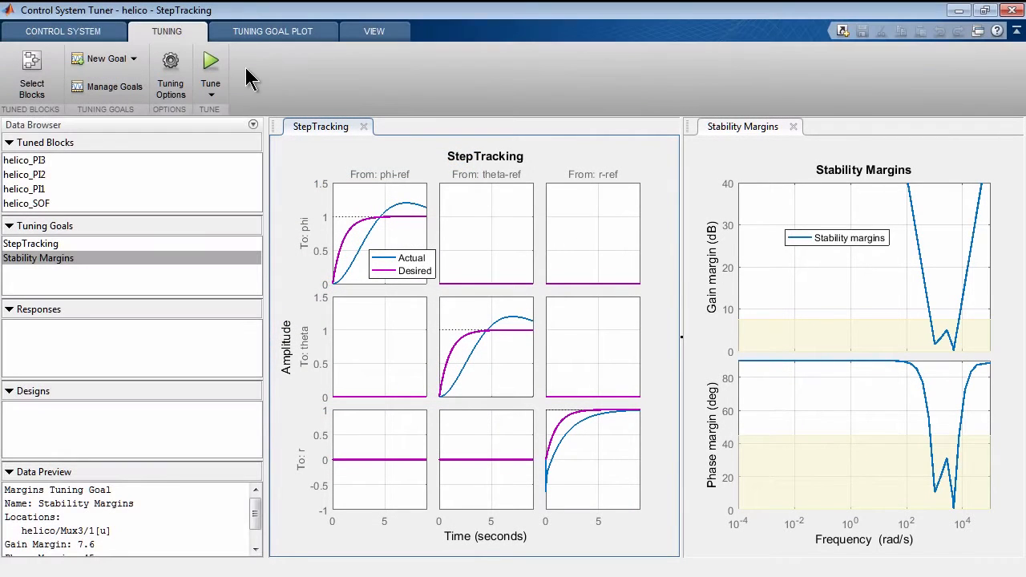
pyautogui.click(210, 63)
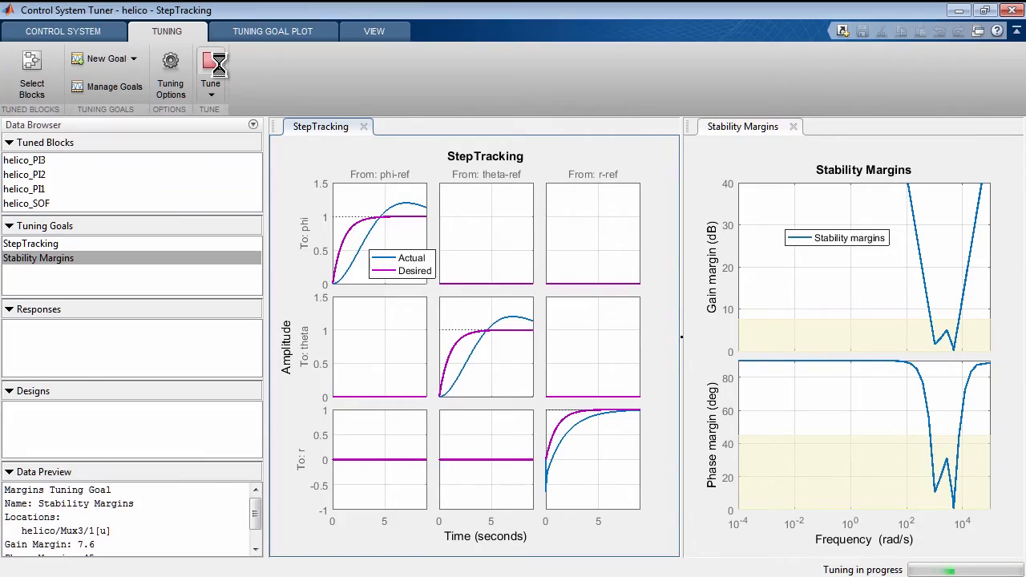
pyautogui.click(210, 61)
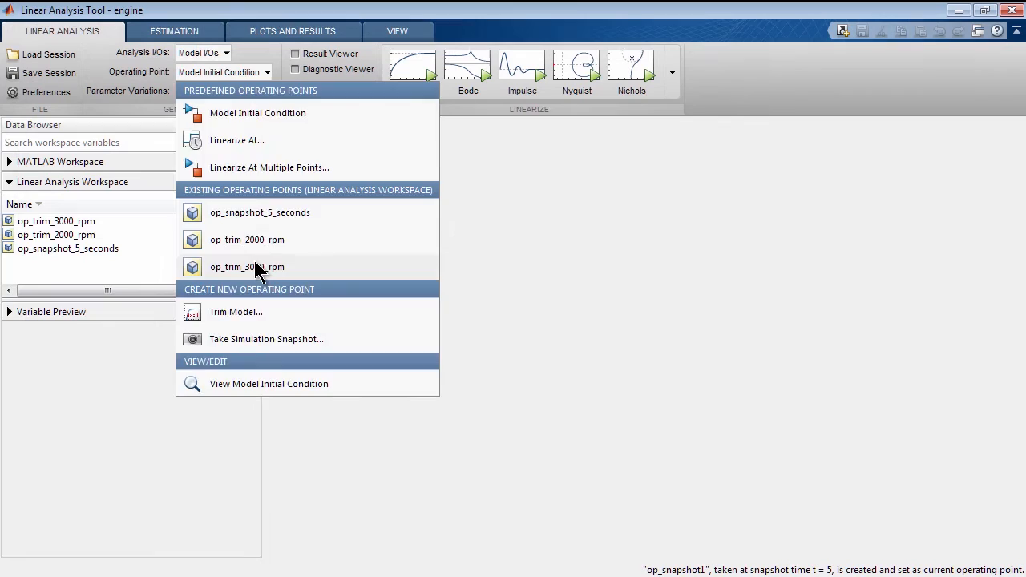
# Linearize the engine at op_trim_3000_rpm as state-space linsys1 and export it to the MATLAB workspace.
pyautogui.click(246, 266)
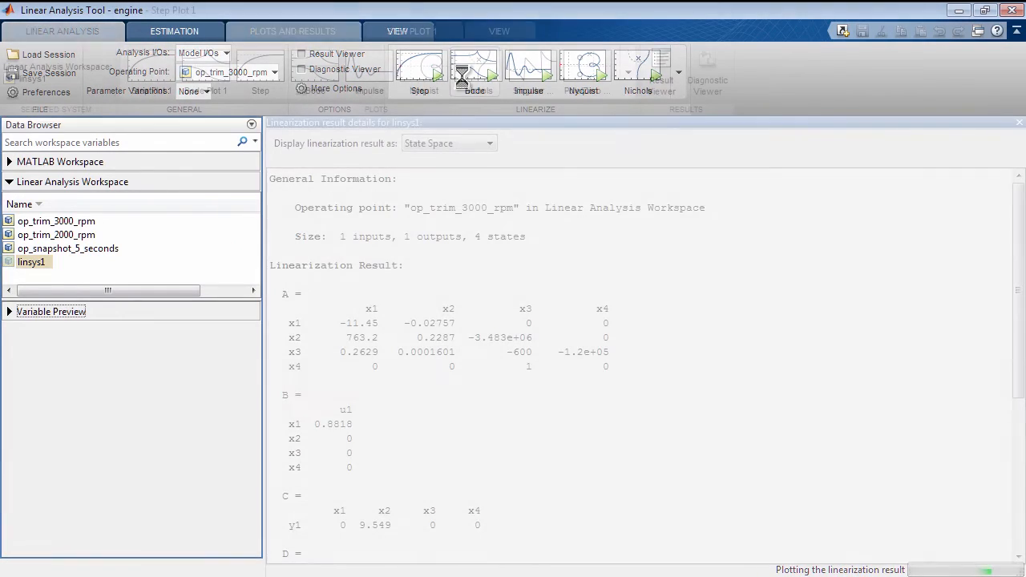
pyautogui.click(292, 30)
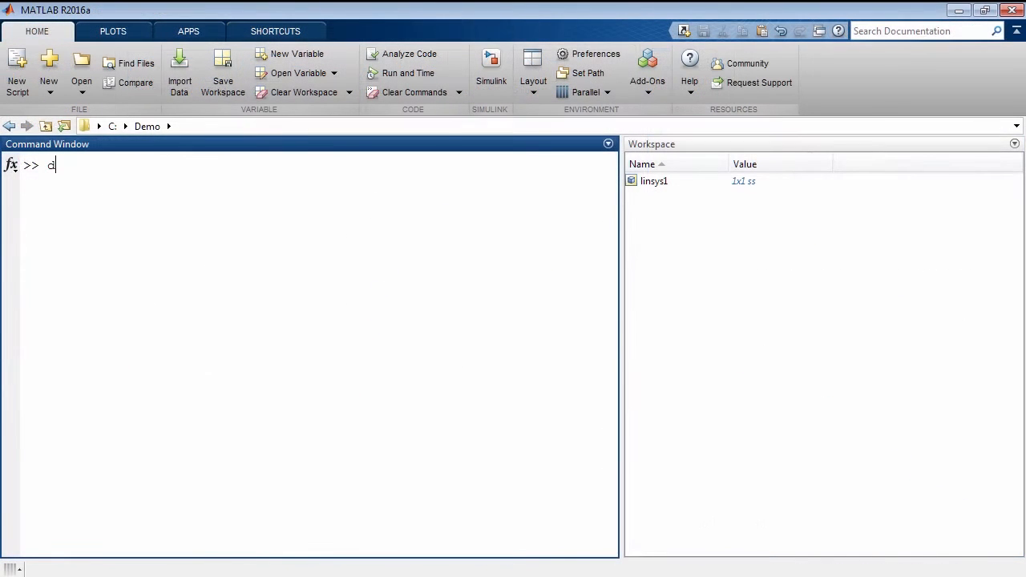
pyautogui.write('amp(linsys1)')
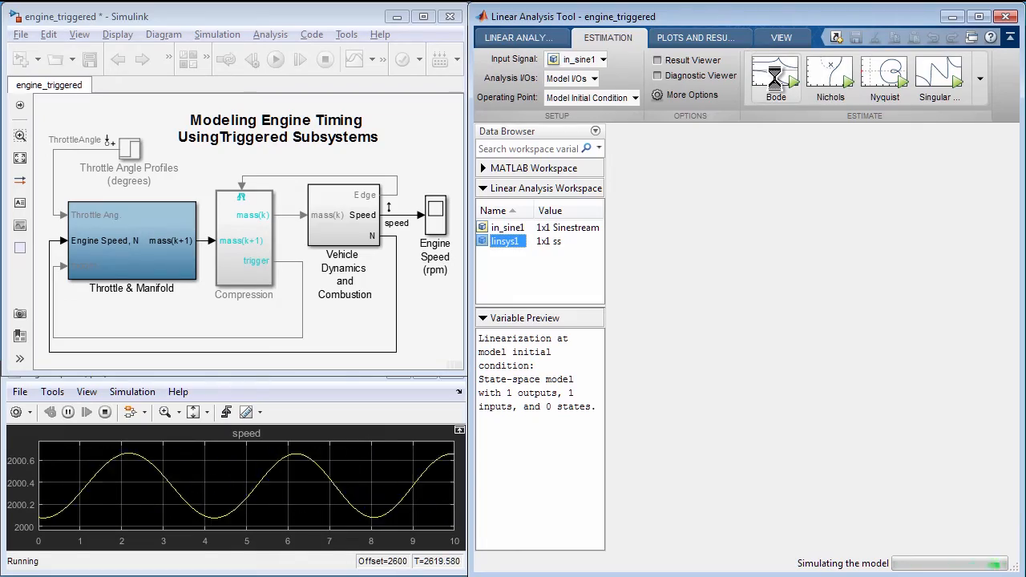
# Estimate the ThrottleAngle-to-speed frequency response estsys1 with in_sine1 and show it as a Bode plot.
pyautogui.click(776, 77)
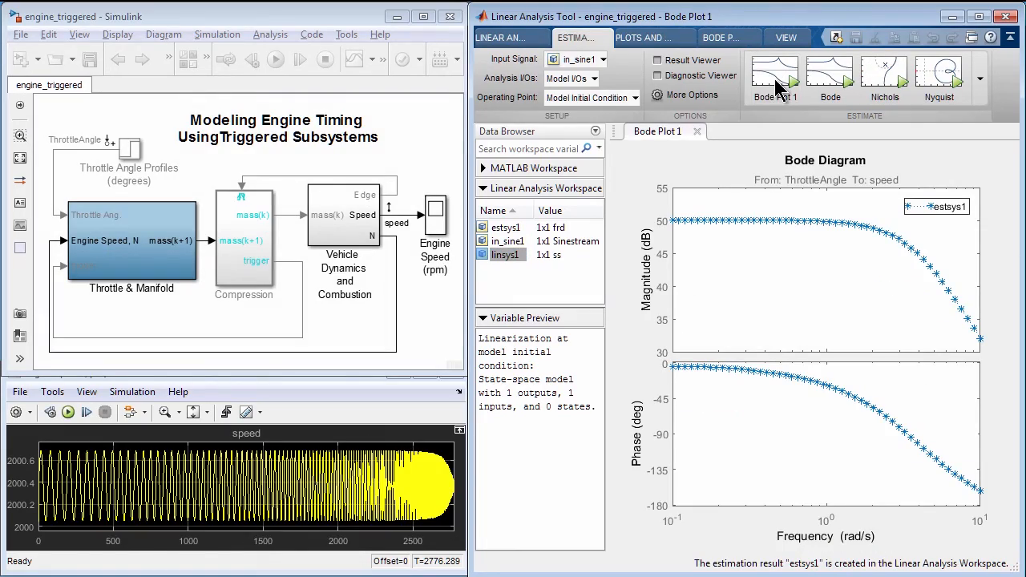